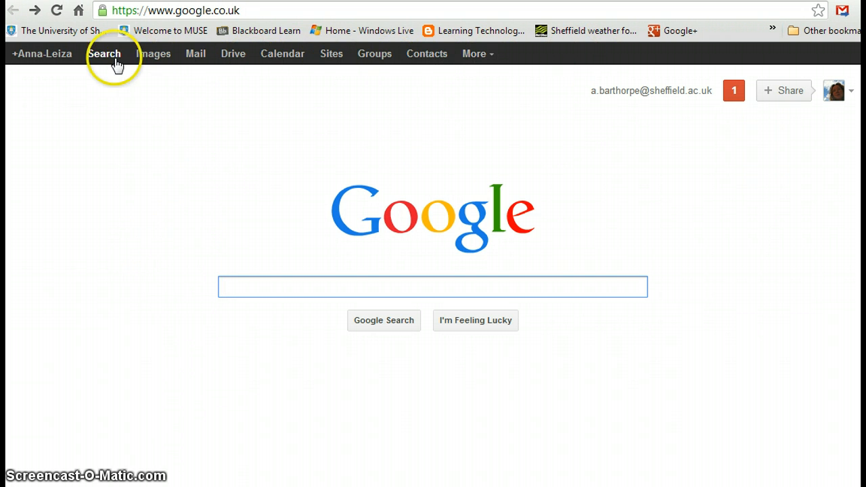
Go to Google Drive from the Google homepage's top bar
{"action": "left_click", "coordinate": [232, 53]}
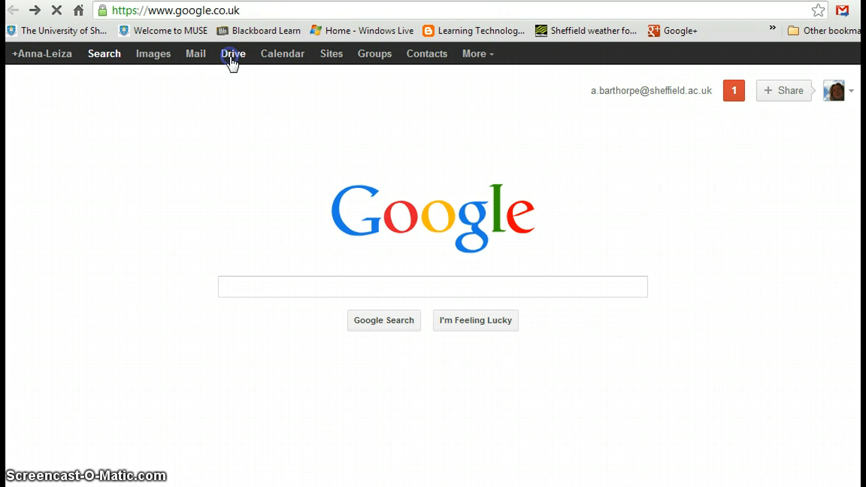
Scroll My Drive and star 'CIMA: Platform options, considerations, research and examples'
{"action": "left_click", "coordinate": [233, 54]}
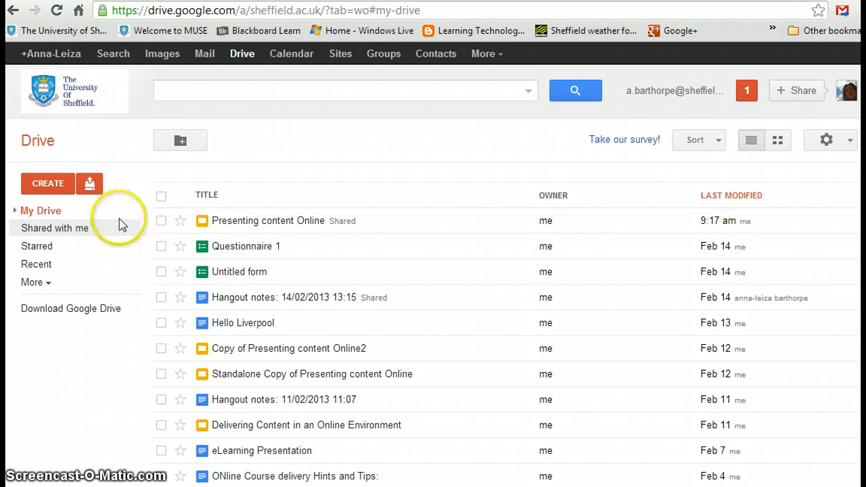
{"action": "mouse_move", "coordinate": [254, 476]}
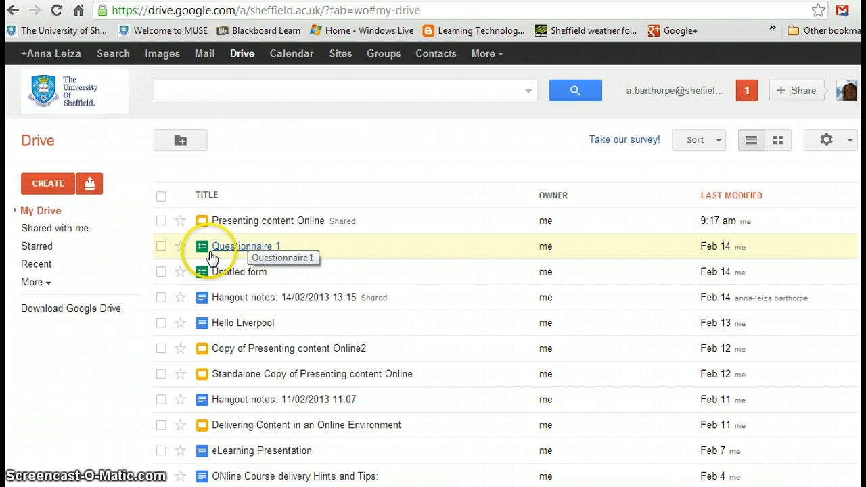
{"action": "mouse_move", "coordinate": [197, 223]}
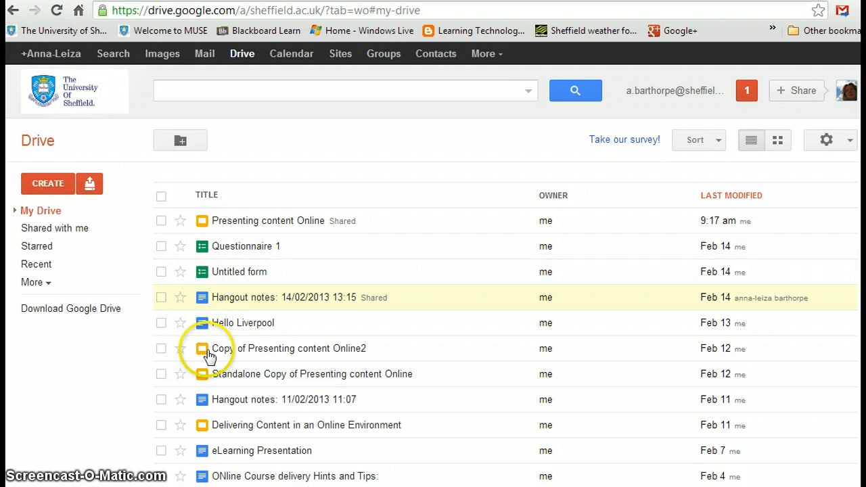
{"action": "scroll", "scroll_direction": "down", "scroll_amount": 3}
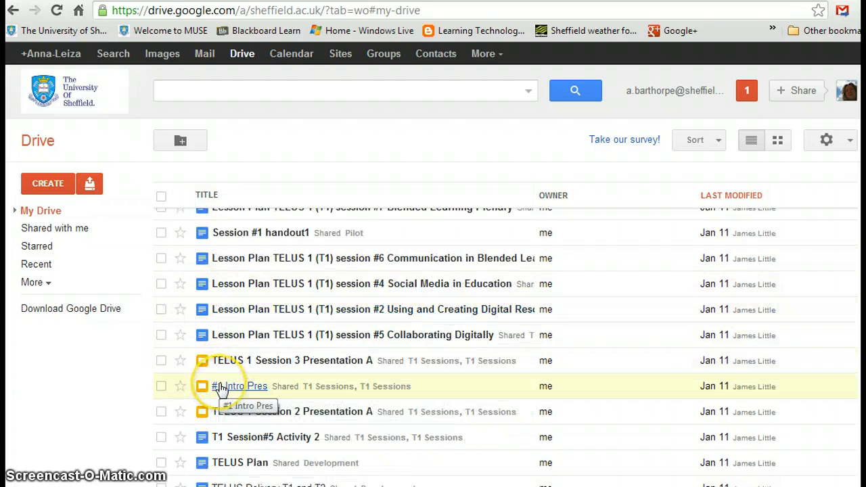
{"action": "scroll", "scroll_direction": "down", "scroll_amount": 3}
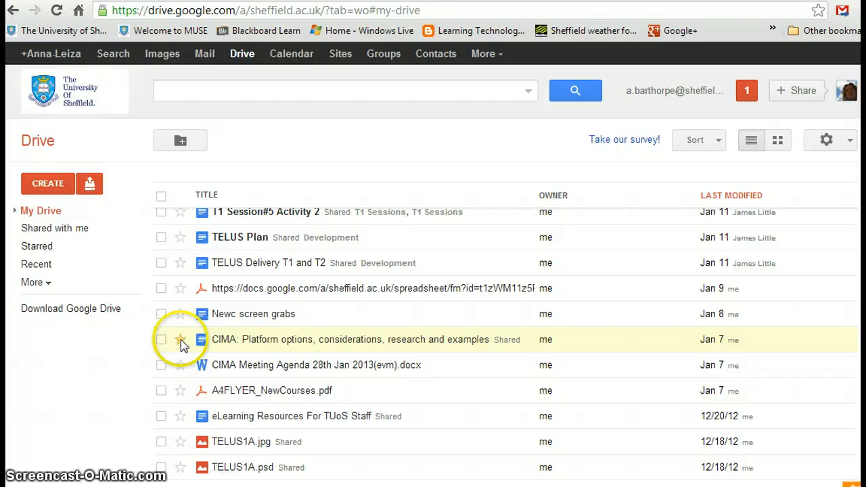
{"action": "left_click", "coordinate": [180, 339]}
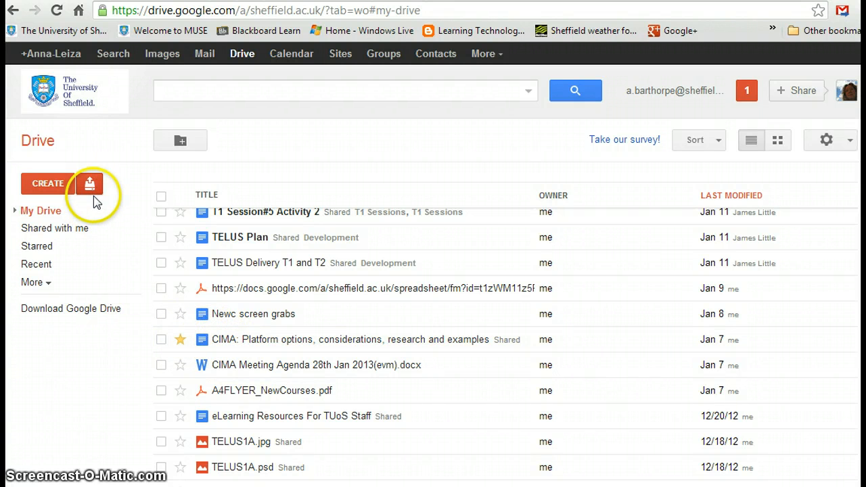
{"action": "mouse_move", "coordinate": [90, 184]}
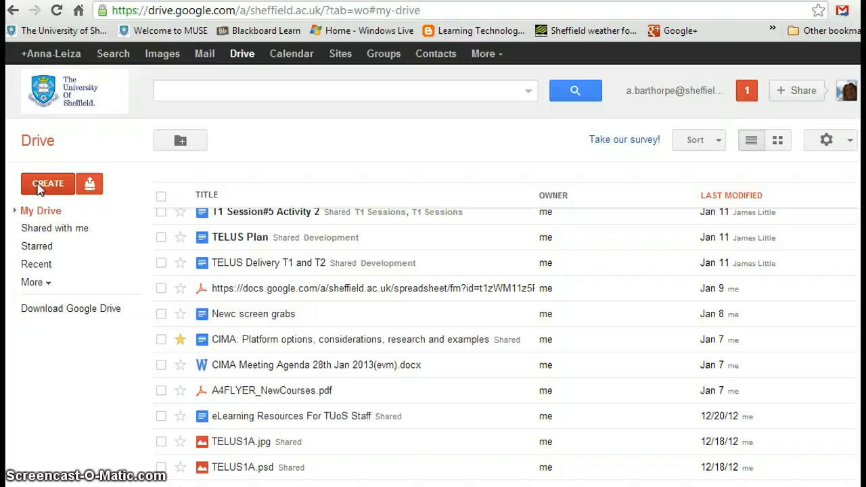
Create a new blank Google Docs document from Drive's CREATE menu
{"action": "left_click", "coordinate": [47, 184]}
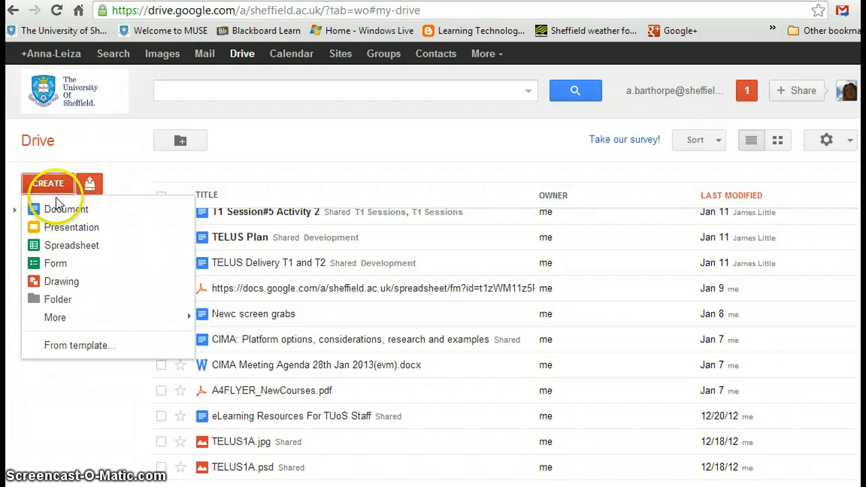
{"action": "mouse_move", "coordinate": [66, 209]}
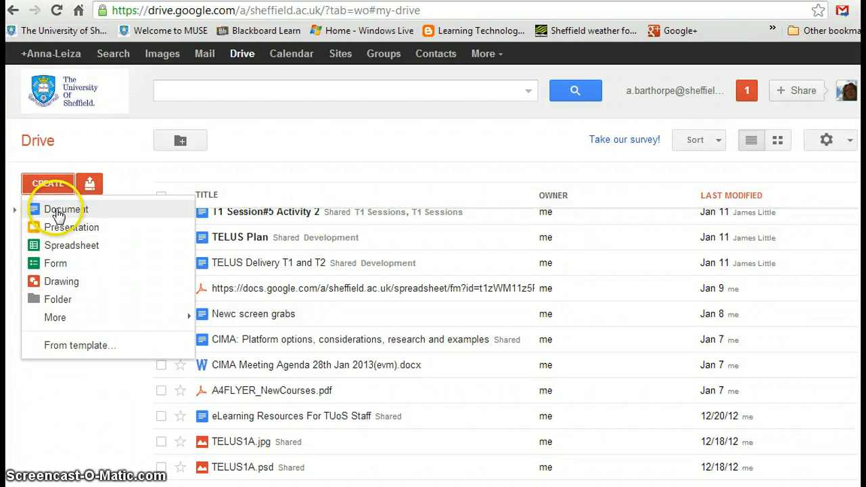
{"action": "left_click", "coordinate": [66, 209]}
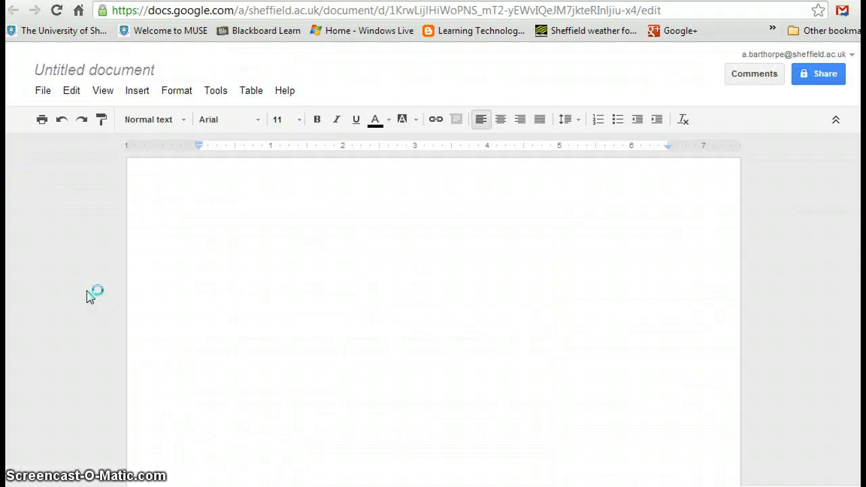
{"action": "mouse_move", "coordinate": [61, 200]}
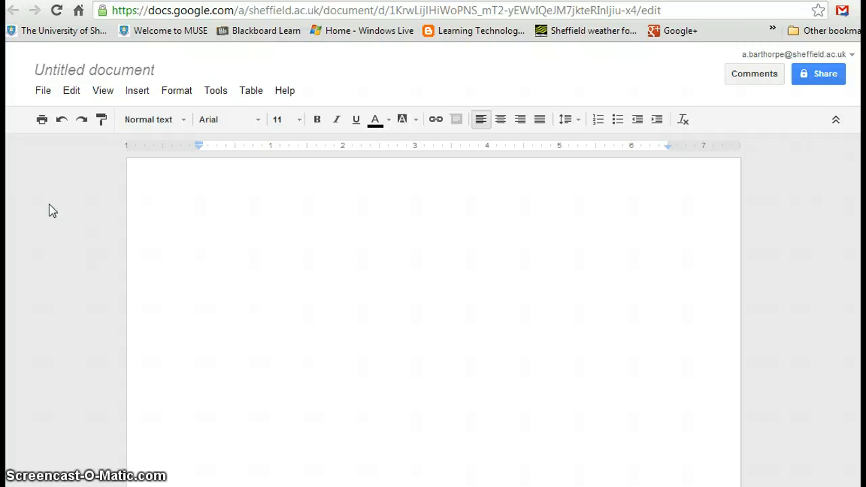
{"action": "left_click", "coordinate": [200, 237]}
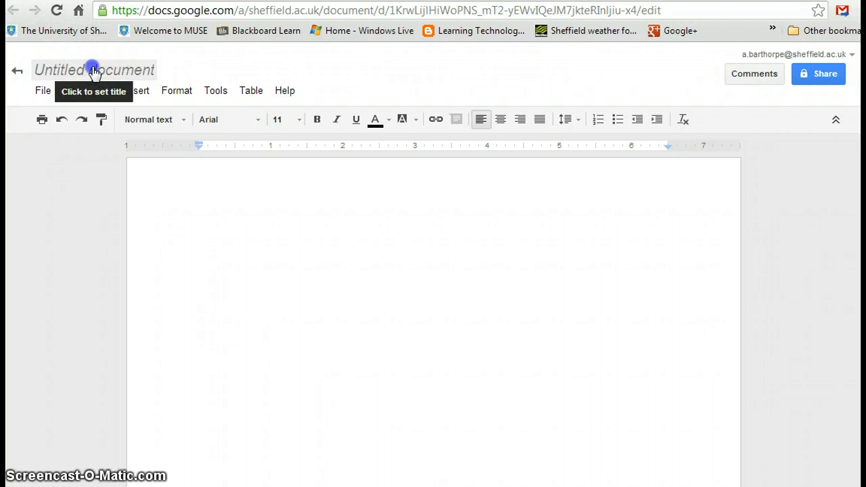
Retitle 'Untitled document' to 'Hello World' and write 'Hi there' in the body
{"action": "left_click", "coordinate": [94, 70]}
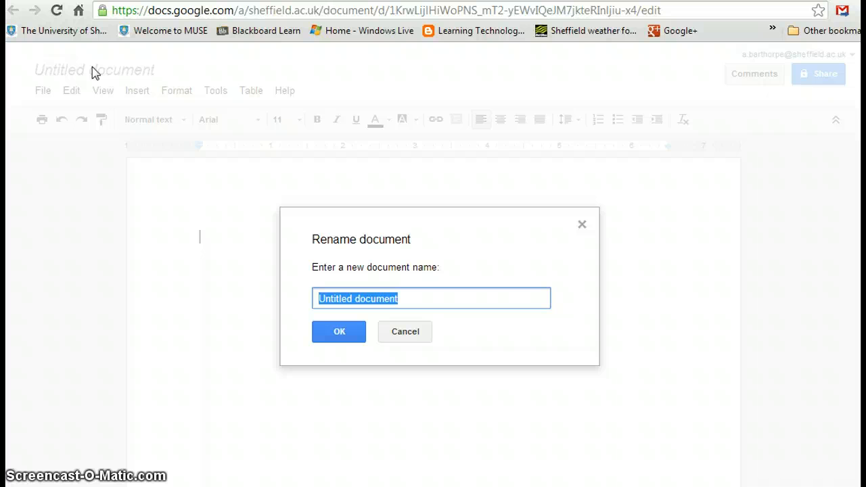
{"action": "type", "text": "Hello Wor"}
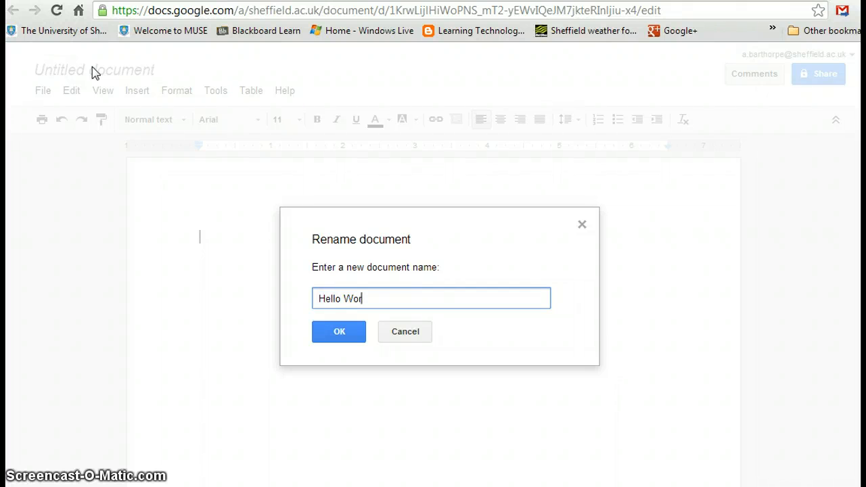
{"action": "left_click", "coordinate": [339, 331]}
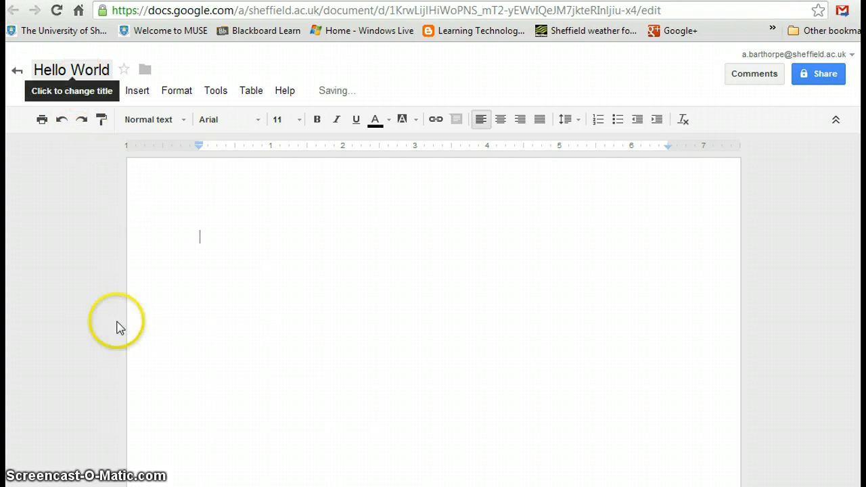
{"action": "type", "text": "H"}
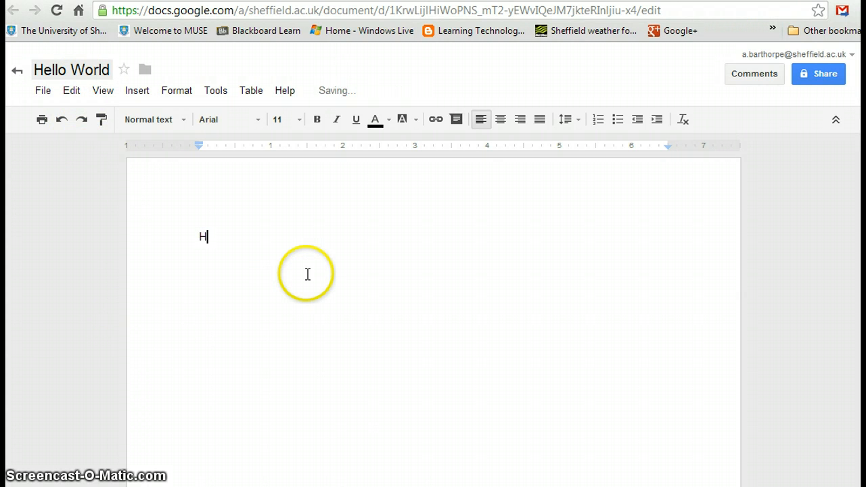
{"action": "type", "text": "i there"}
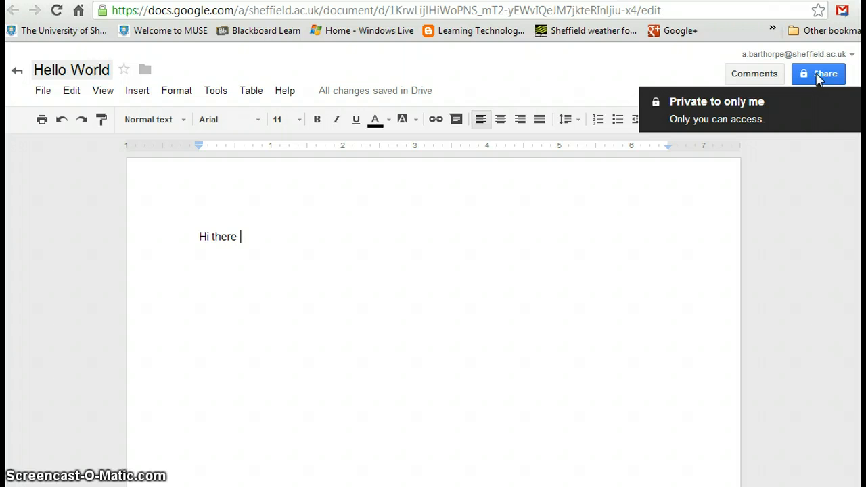
Add the suggested 'wit…' contact as a collaborator in Share settings
{"action": "left_click", "coordinate": [819, 74]}
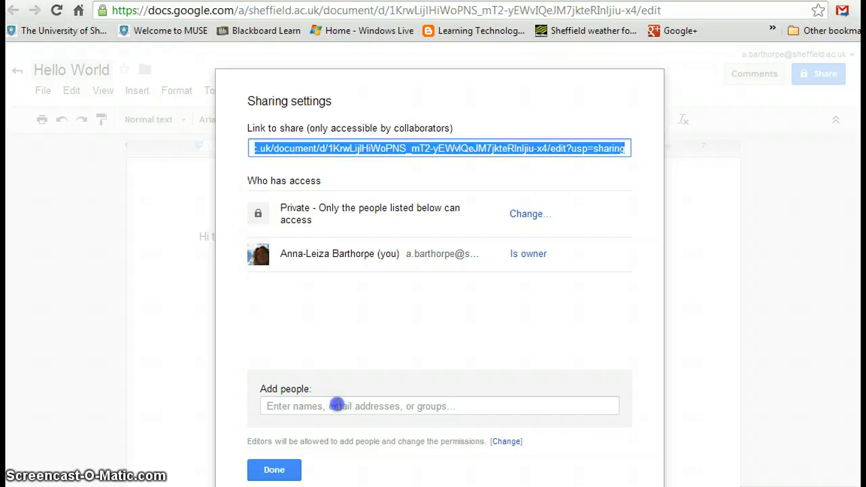
{"action": "type", "text": "wit"}
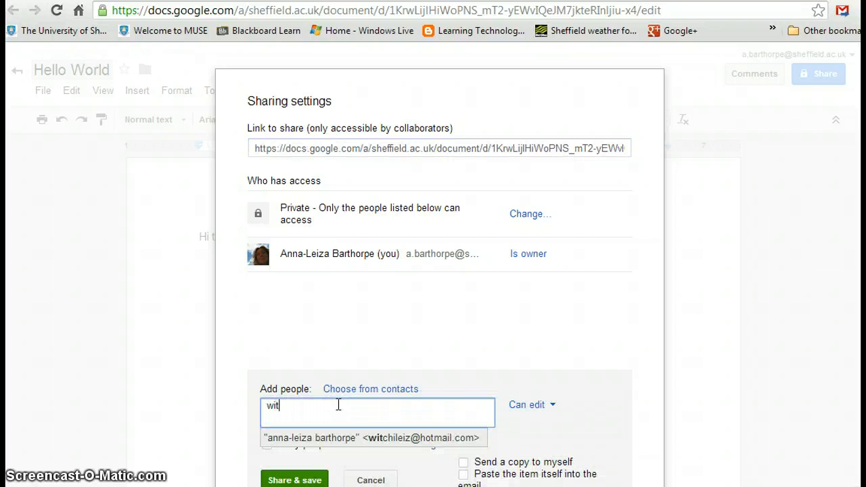
{"action": "left_click", "coordinate": [371, 437]}
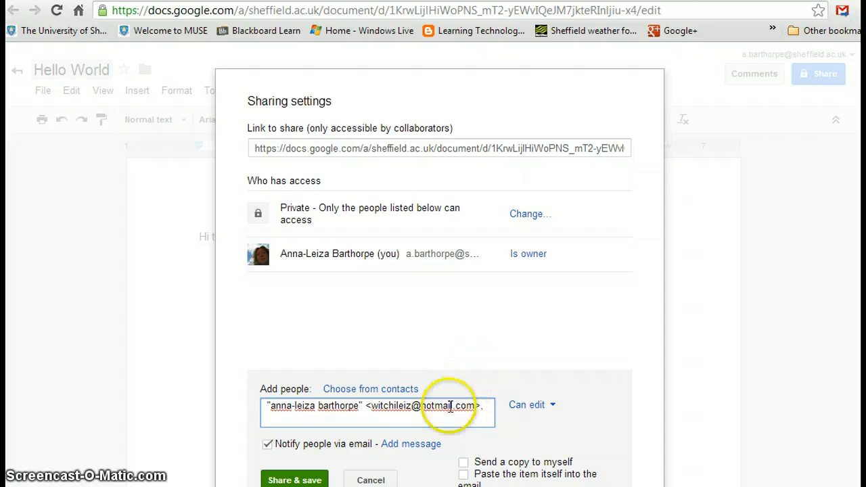
Add the message 'Please see the doc I have shared...' and confirm sharing externally
{"action": "left_click", "coordinate": [411, 444]}
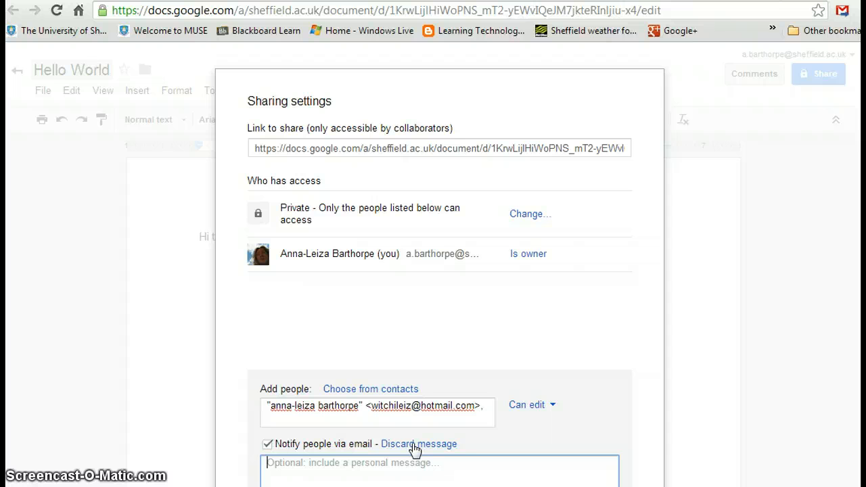
{"action": "type", "text": "Please se"}
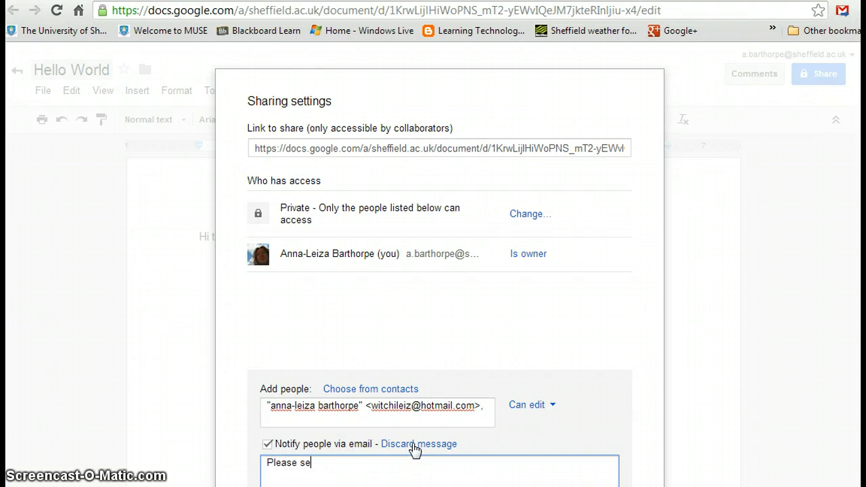
{"action": "type", "text": "e the doc"}
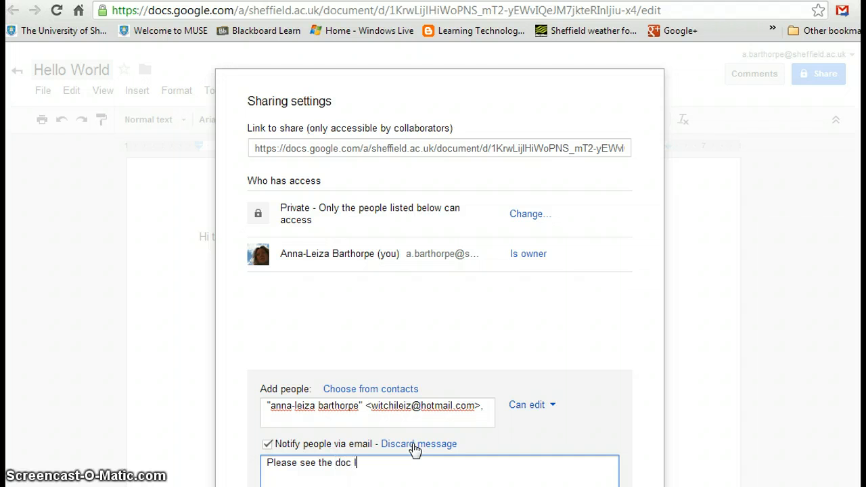
{"action": "type", "text": "I have shared"}
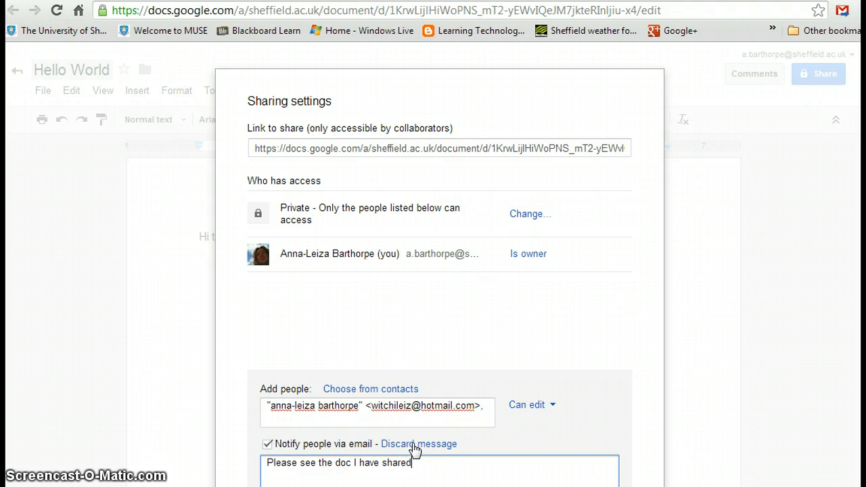
{"action": "type", "text": "..."}
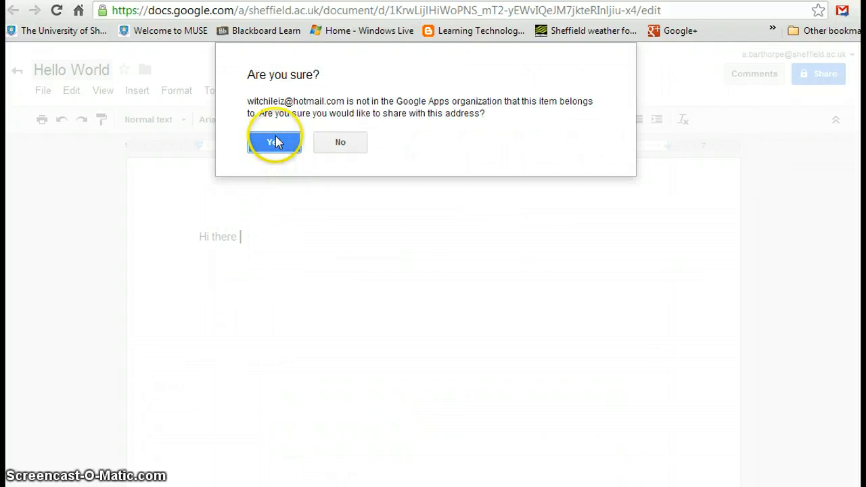
{"action": "left_click", "coordinate": [274, 142]}
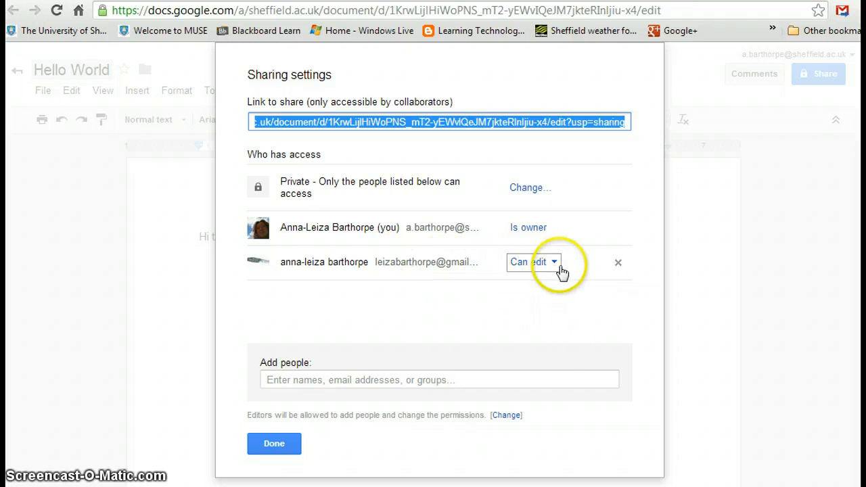
{"action": "mouse_move", "coordinate": [335, 262]}
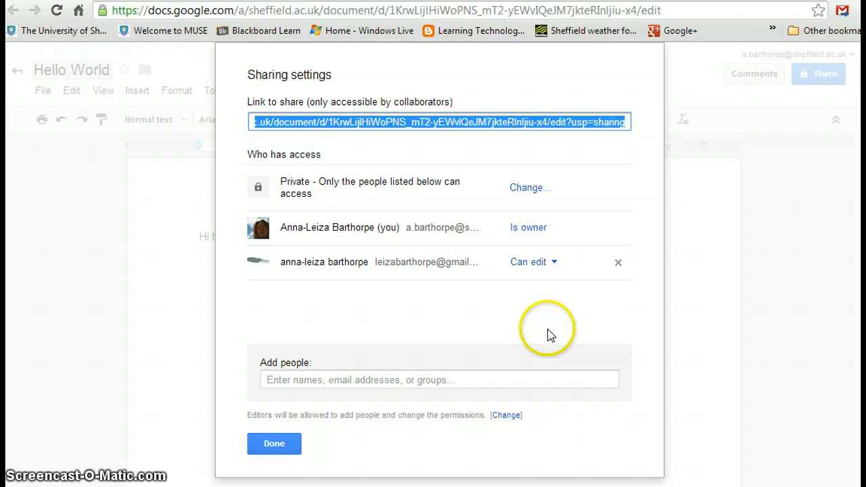
{"action": "left_click", "coordinate": [533, 262]}
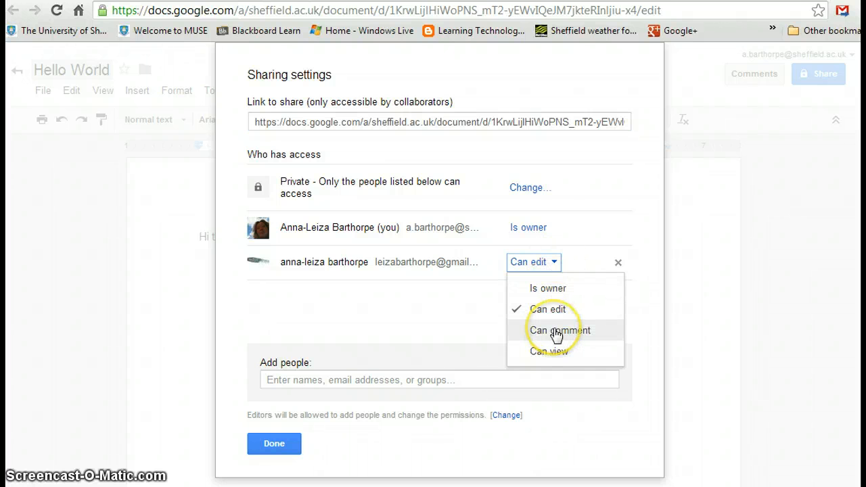
{"action": "mouse_move", "coordinate": [550, 351]}
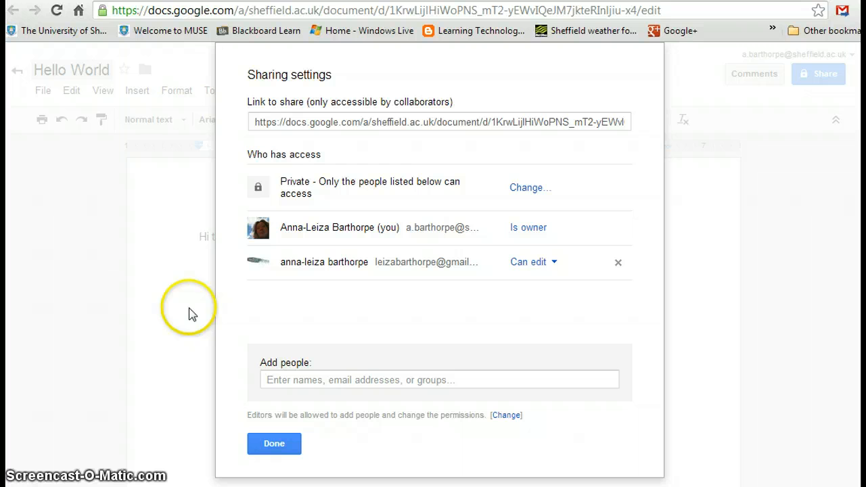
{"action": "mouse_move", "coordinate": [271, 188]}
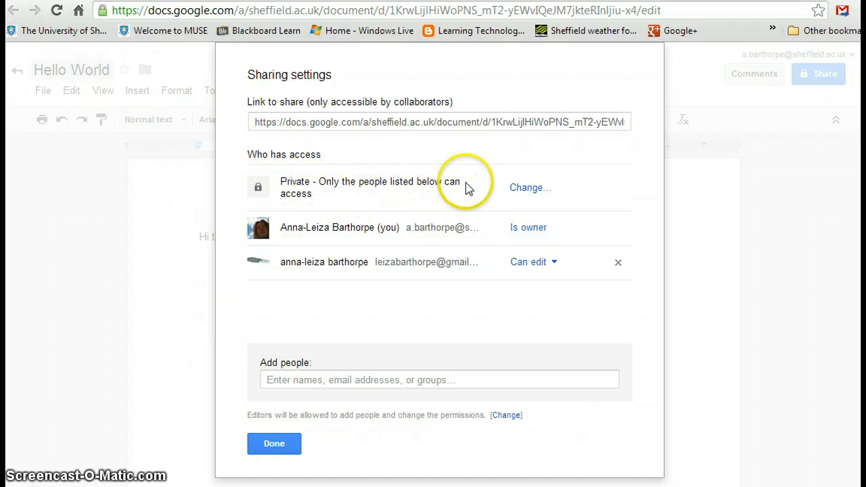
{"action": "mouse_move", "coordinate": [316, 262]}
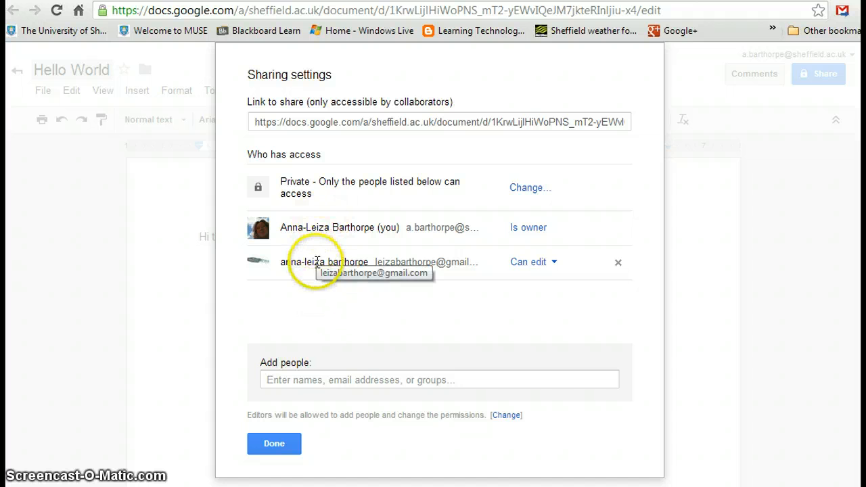
Set visibility to 'Anyone with the link', save, and select the shareable link
{"action": "left_click", "coordinate": [530, 188]}
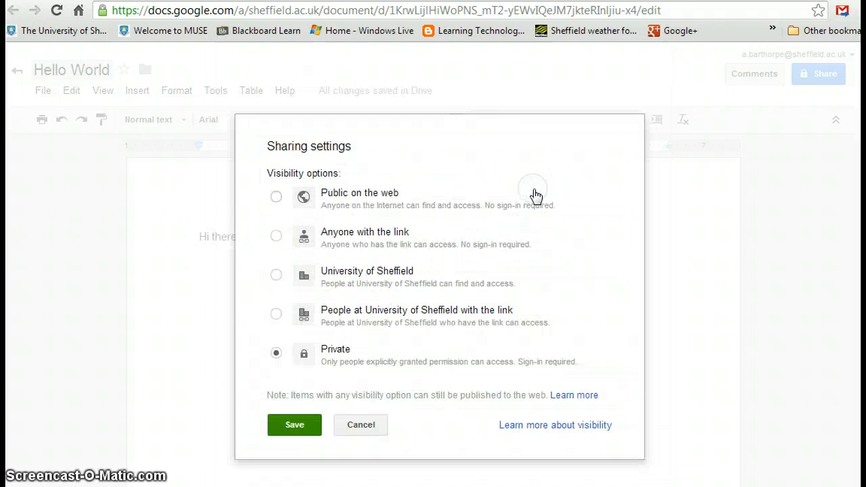
{"action": "mouse_move", "coordinate": [276, 196]}
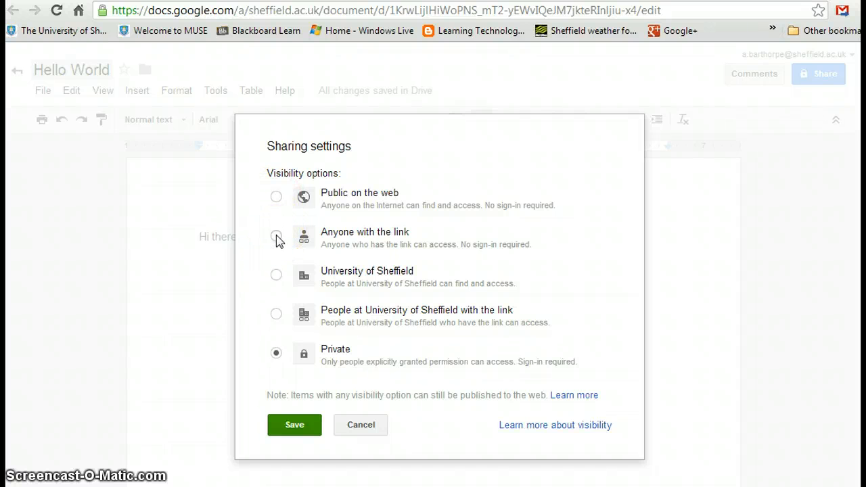
{"action": "left_click", "coordinate": [276, 236]}
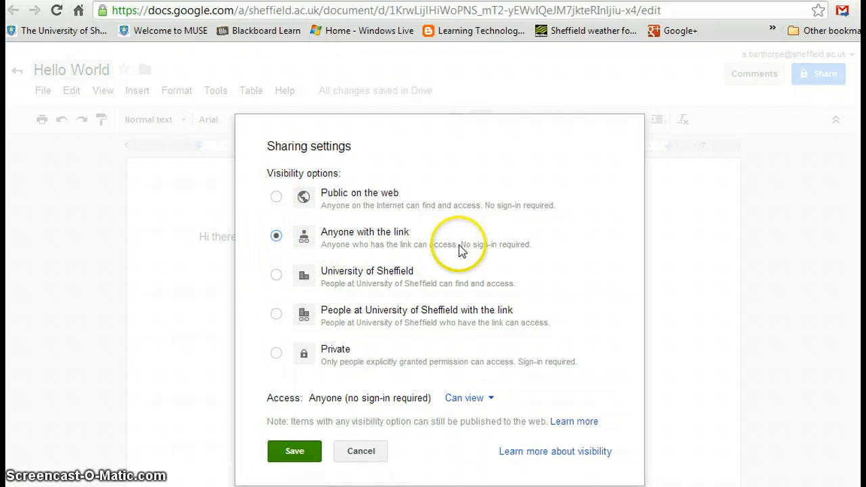
{"action": "mouse_move", "coordinate": [276, 355]}
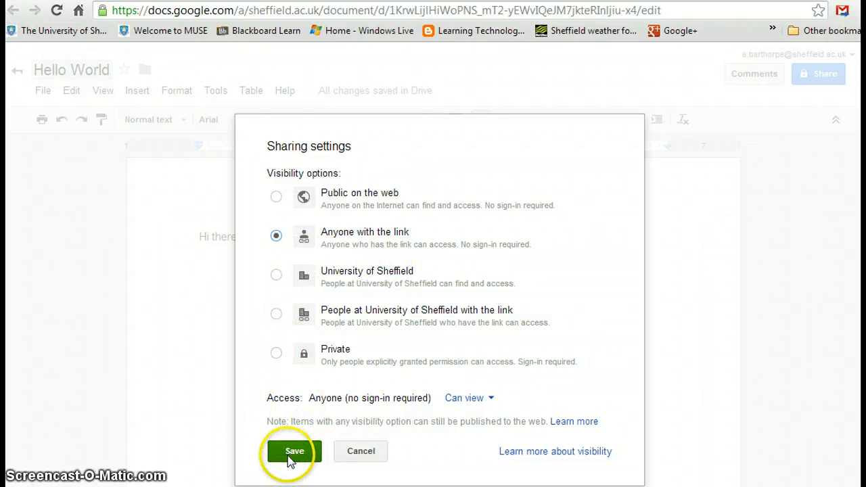
{"action": "left_click", "coordinate": [294, 451]}
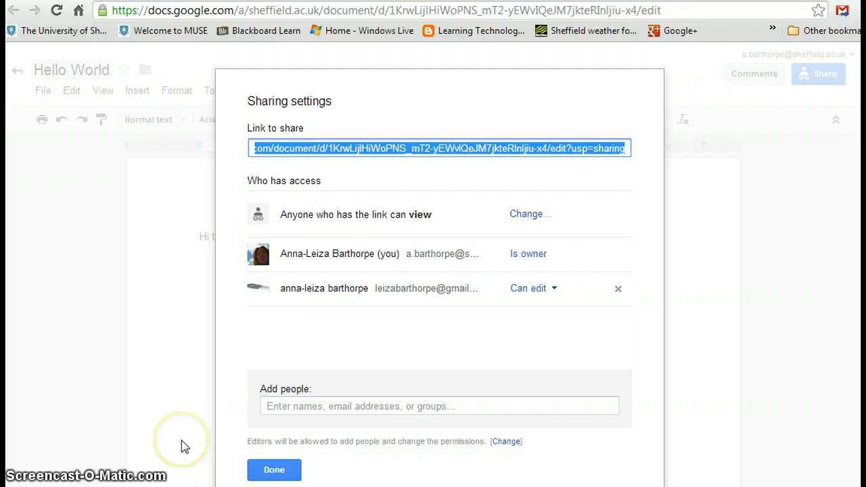
{"action": "mouse_move", "coordinate": [504, 169]}
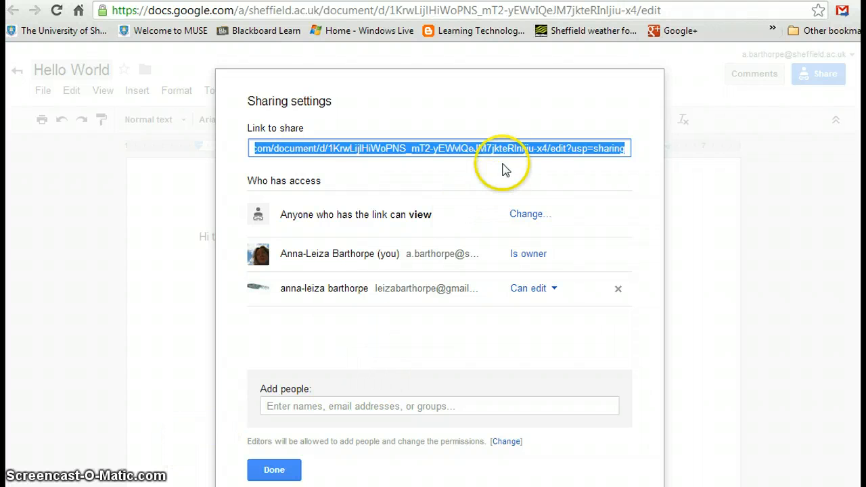
{"action": "mouse_move", "coordinate": [440, 152]}
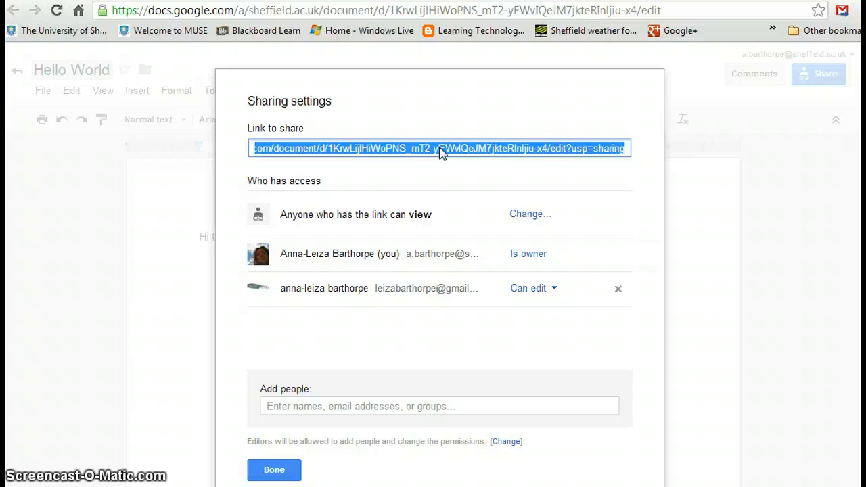
{"action": "left_click", "coordinate": [274, 469]}
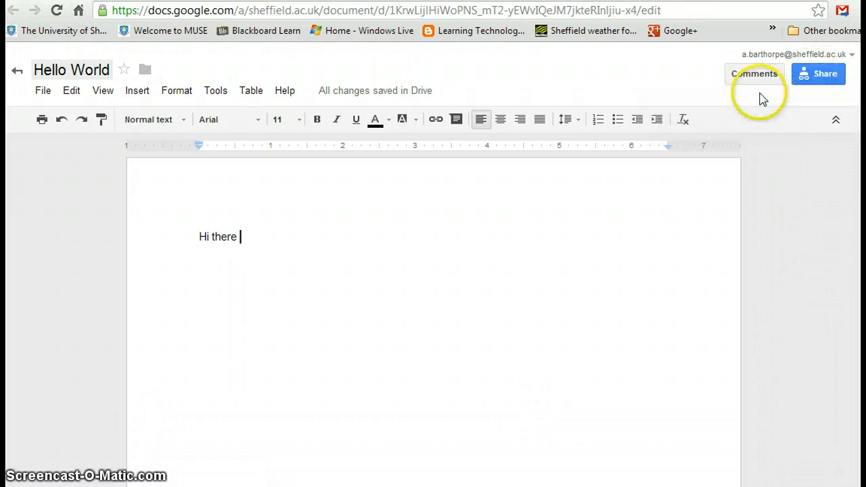
{"action": "mouse_move", "coordinate": [818, 74]}
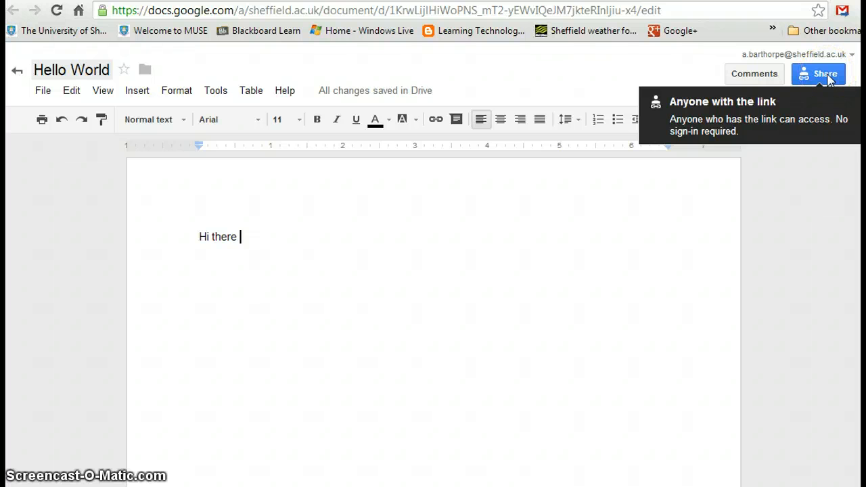
{"action": "mouse_move", "coordinate": [445, 242]}
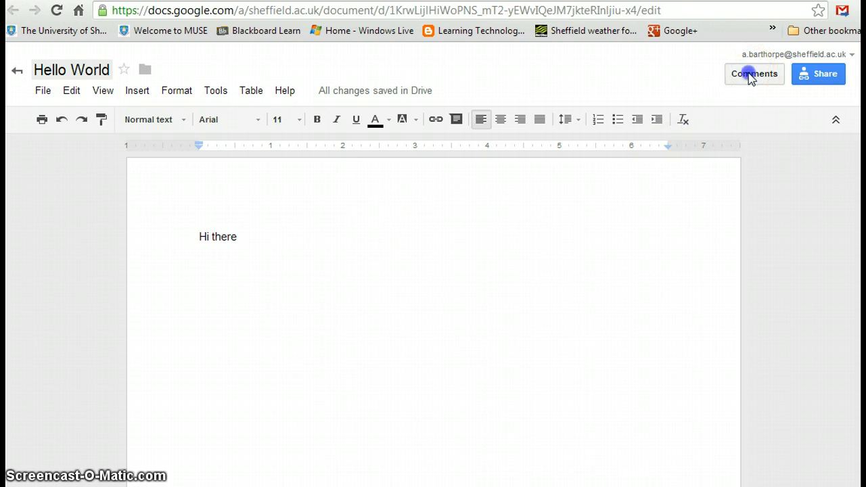
Post the comment 'Good work', then toggle the Comments panel to check it
{"action": "left_click", "coordinate": [754, 73]}
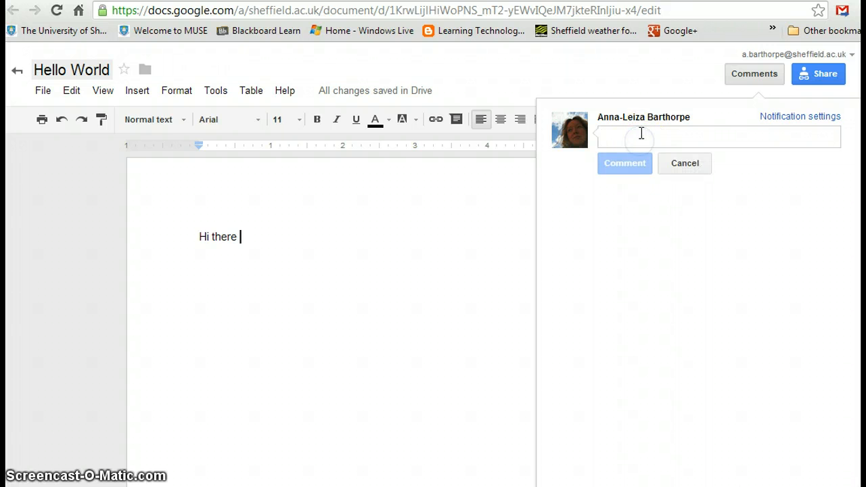
{"action": "type", "text": "Good work"}
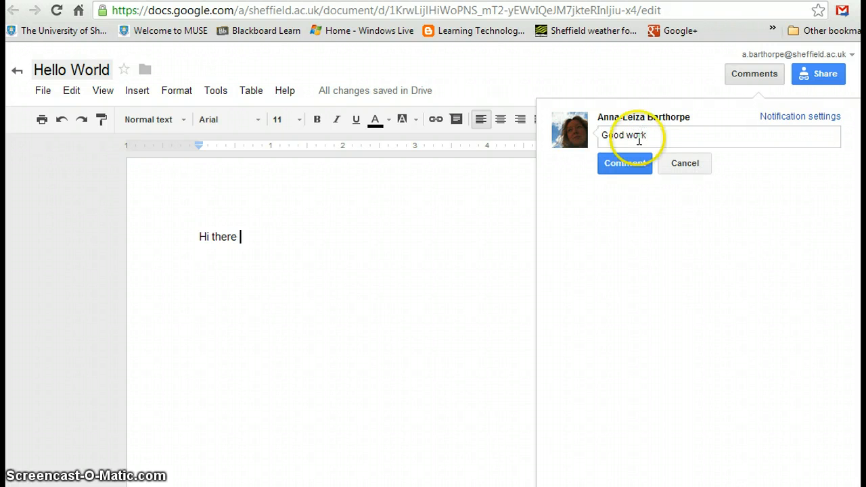
{"action": "left_click", "coordinate": [624, 164]}
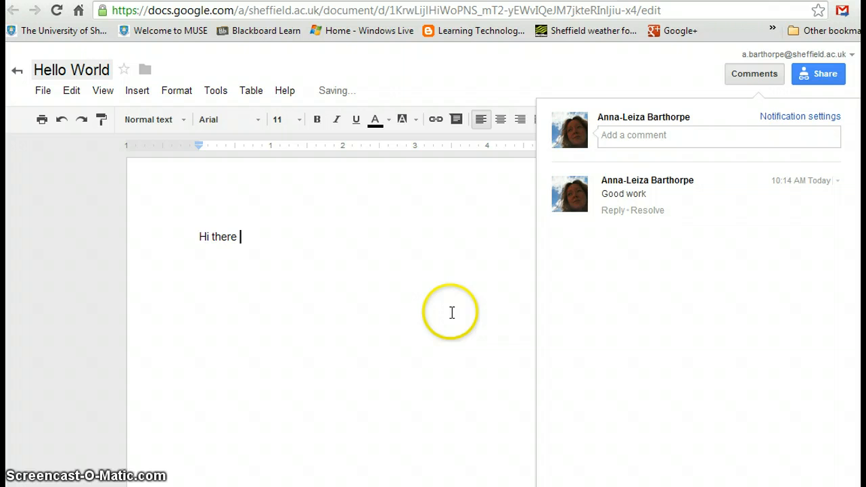
{"action": "left_click", "coordinate": [754, 74]}
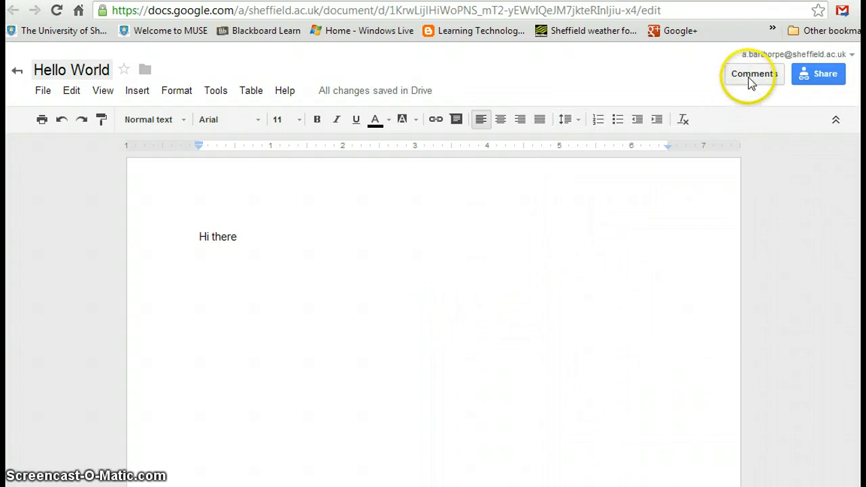
{"action": "left_click", "coordinate": [754, 74]}
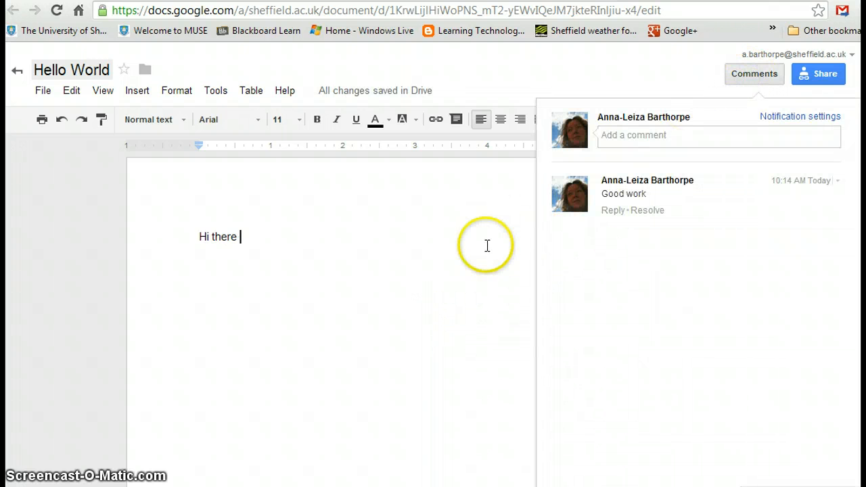
{"action": "left_click", "coordinate": [754, 73]}
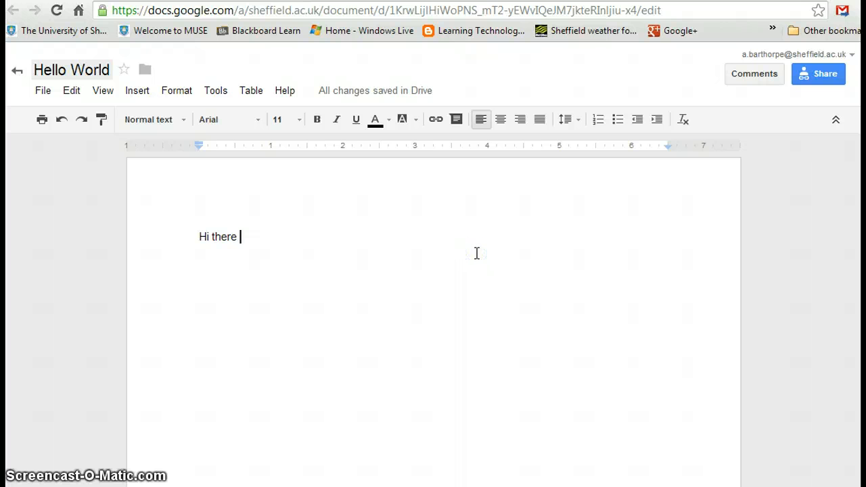
{"action": "mouse_move", "coordinate": [472, 252]}
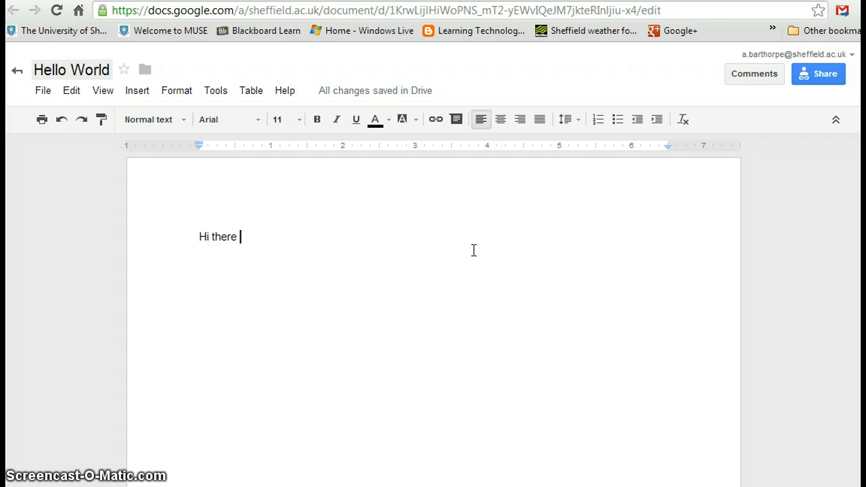
Look through the File menu and revision history, then reopen the File menu
{"action": "left_click", "coordinate": [42, 90]}
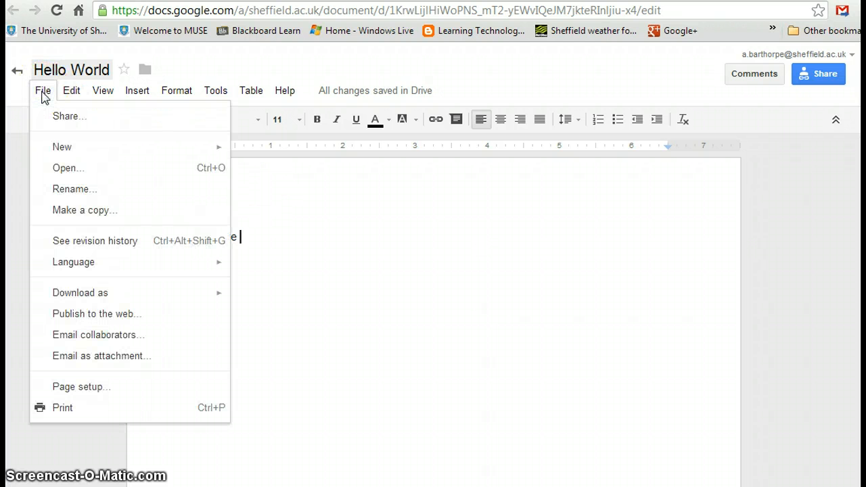
{"action": "mouse_move", "coordinate": [80, 292]}
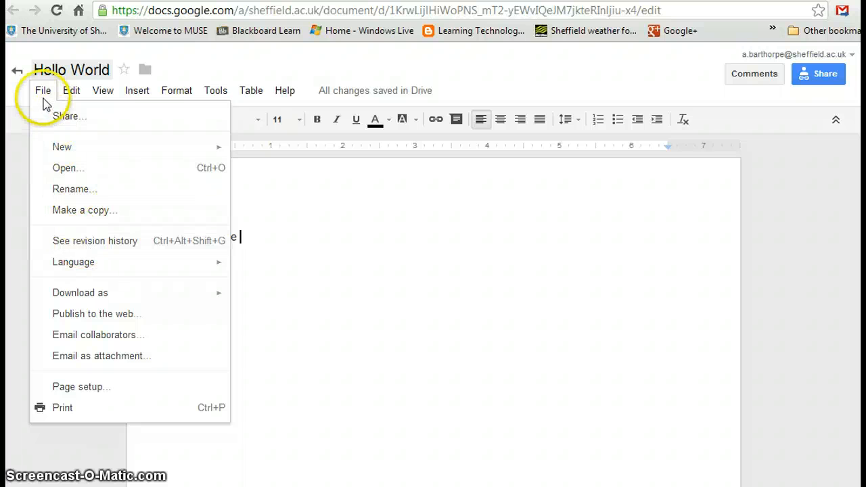
{"action": "left_click", "coordinate": [94, 241]}
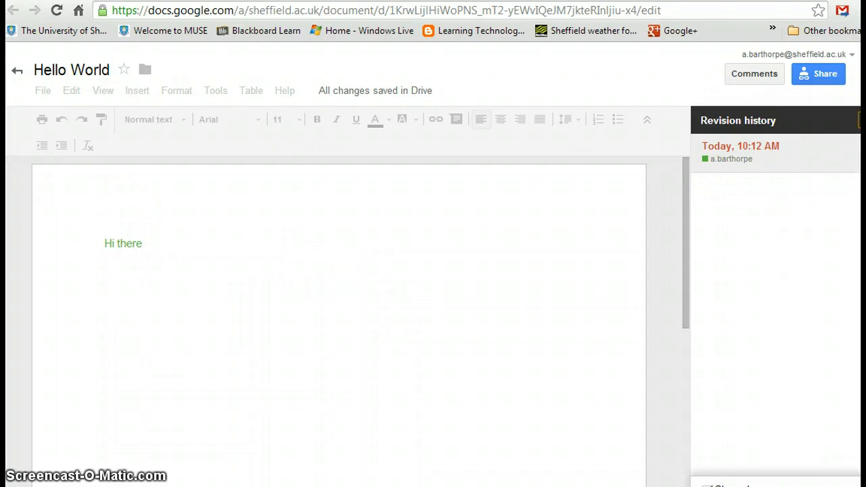
{"action": "left_click", "coordinate": [43, 90]}
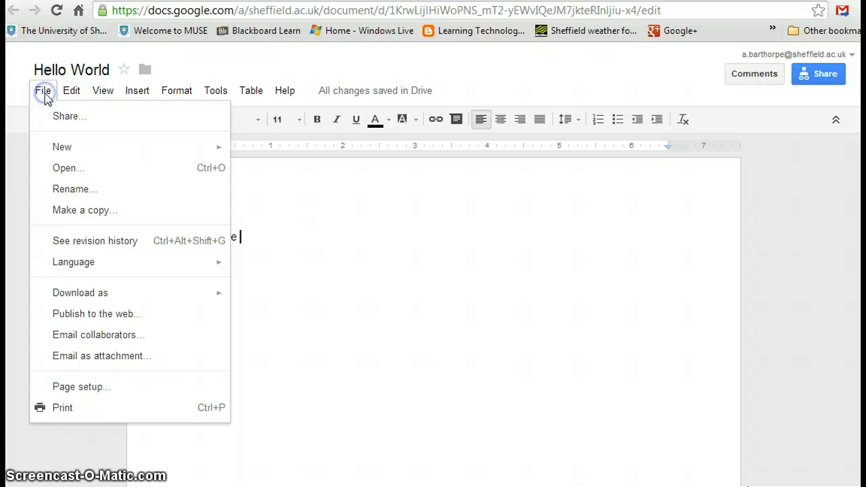
{"action": "mouse_move", "coordinate": [61, 147]}
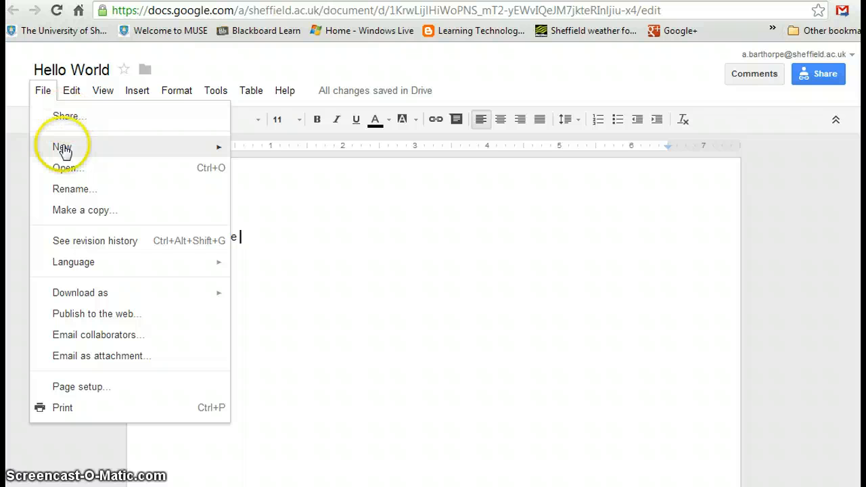
{"action": "mouse_move", "coordinate": [58, 189]}
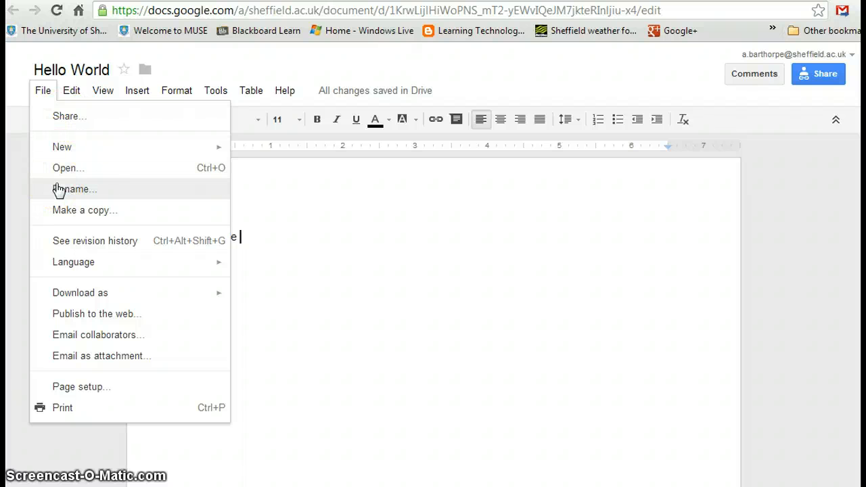
{"action": "mouse_move", "coordinate": [61, 211]}
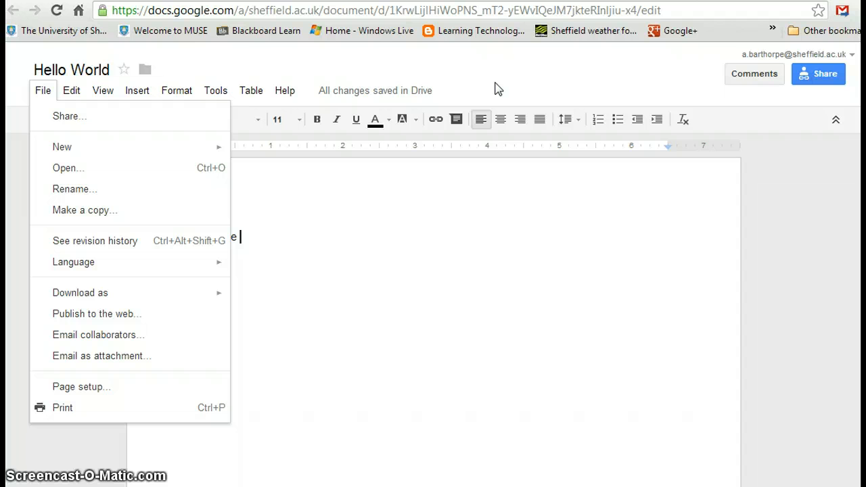
{"action": "mouse_move", "coordinate": [464, 298]}
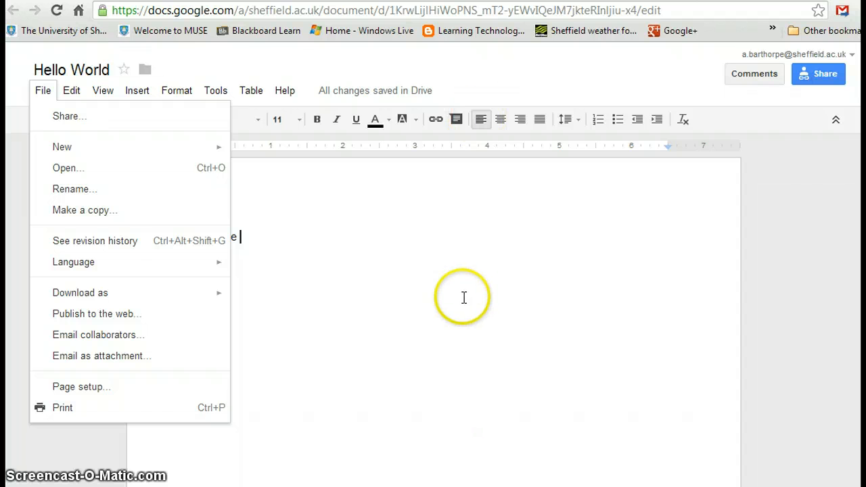
{"action": "mouse_move", "coordinate": [85, 210]}
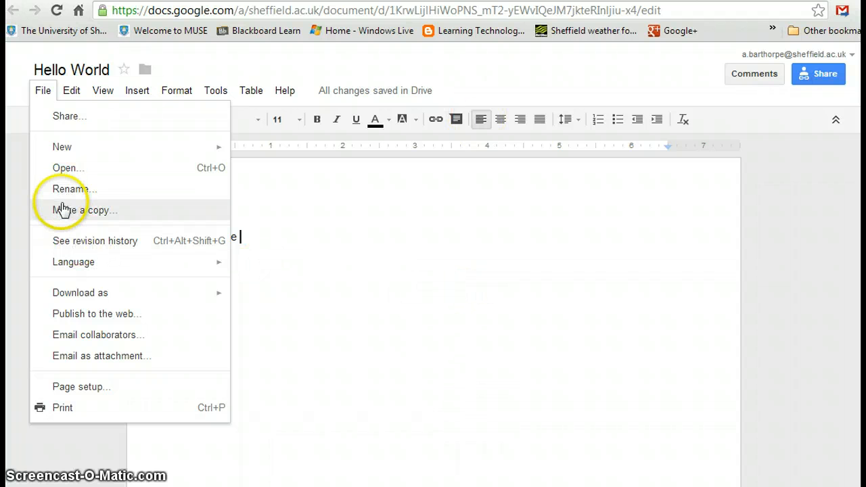
{"action": "mouse_move", "coordinate": [66, 190]}
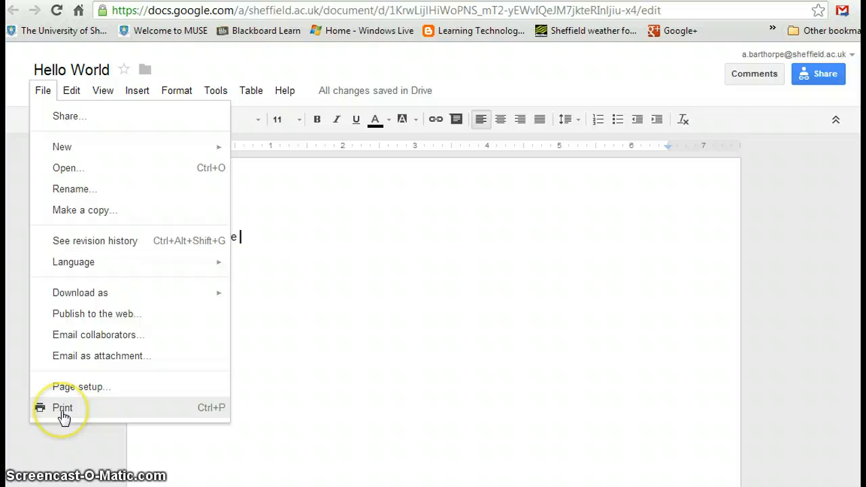
{"action": "mouse_move", "coordinate": [100, 338]}
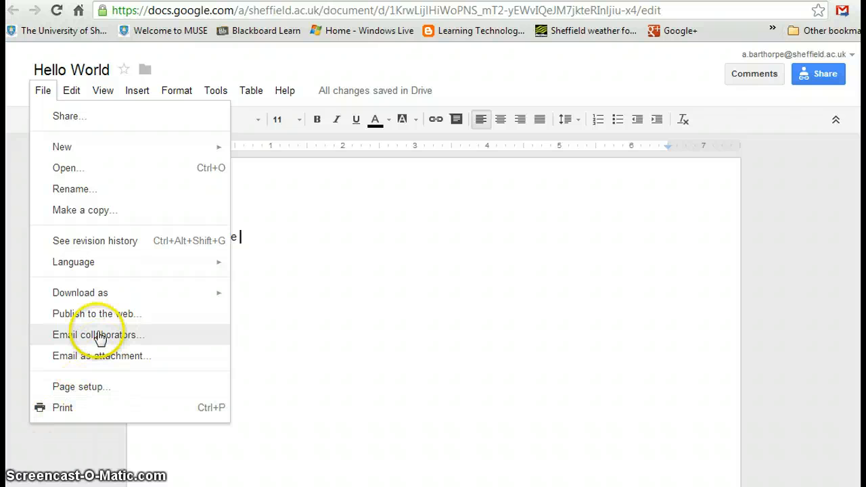
{"action": "mouse_move", "coordinate": [87, 364]}
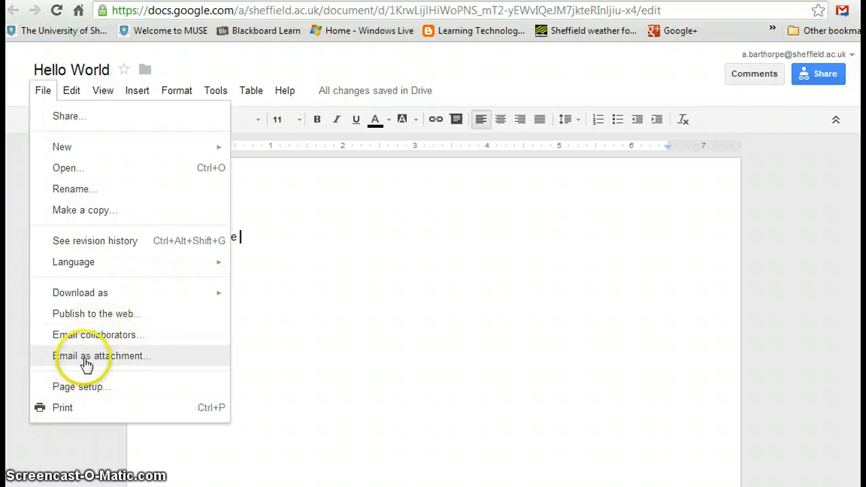
{"action": "mouse_move", "coordinate": [310, 366]}
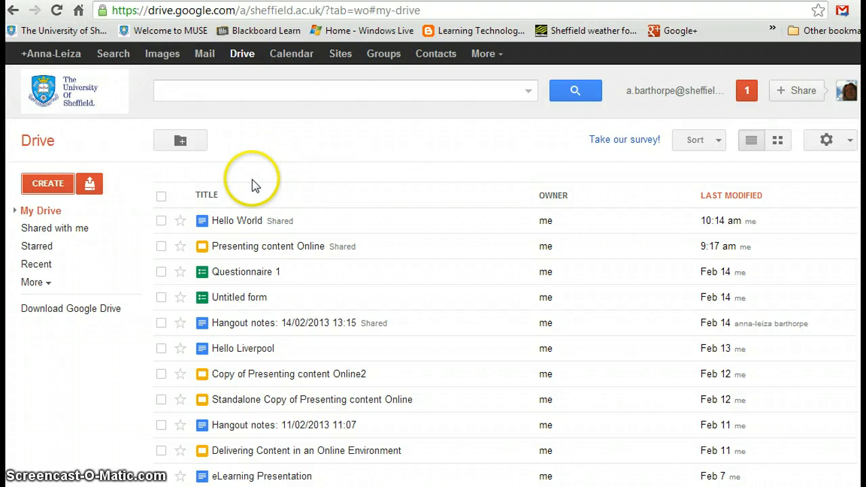
{"action": "mouse_move", "coordinate": [224, 223]}
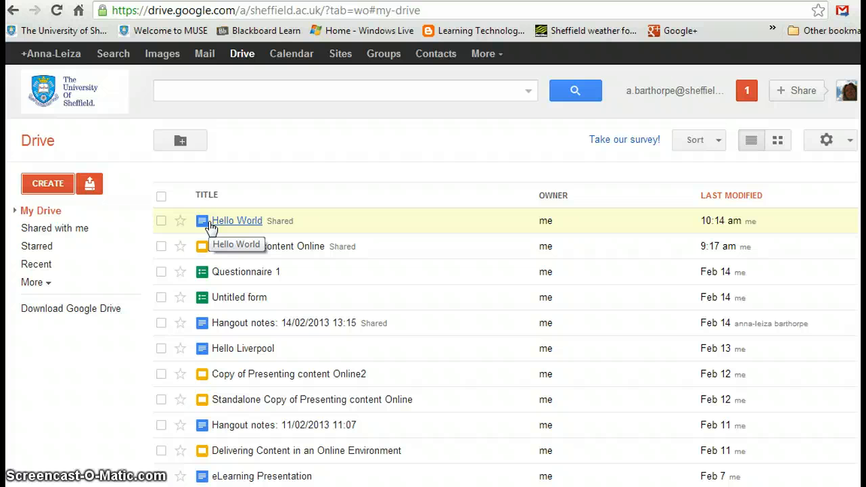
Add a star to the Hello World document from its right-click menu
{"action": "right_click", "coordinate": [237, 220]}
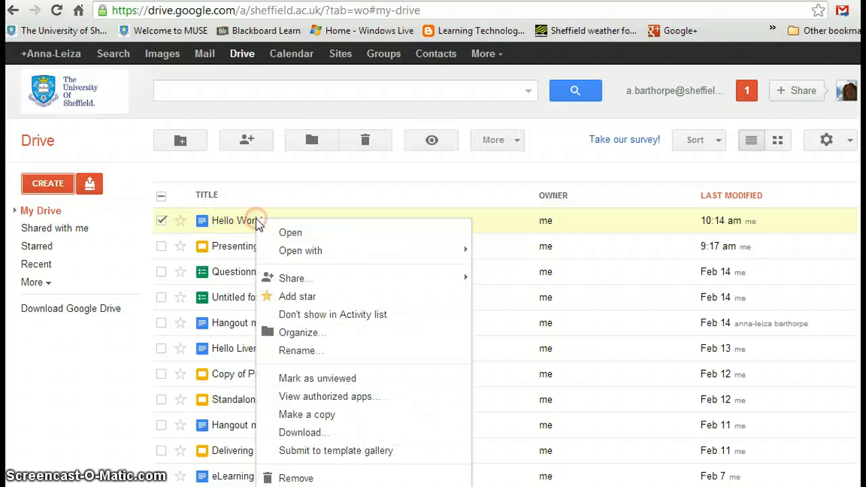
{"action": "mouse_move", "coordinate": [295, 278]}
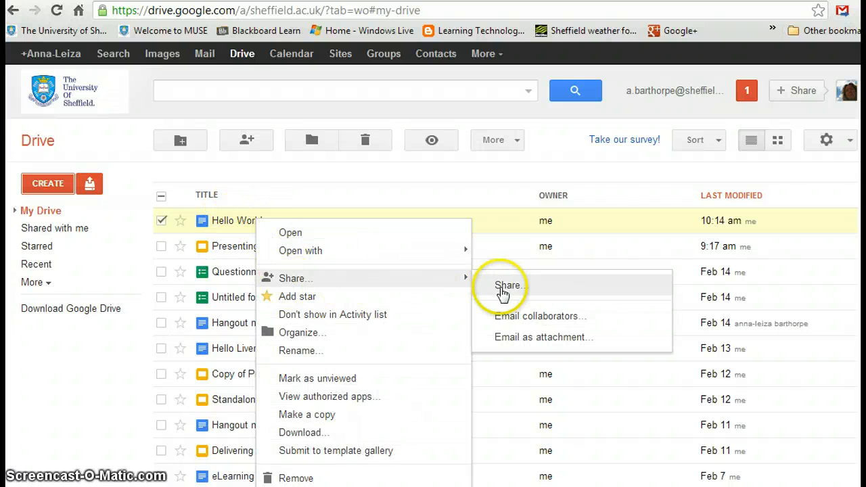
{"action": "mouse_move", "coordinate": [507, 342]}
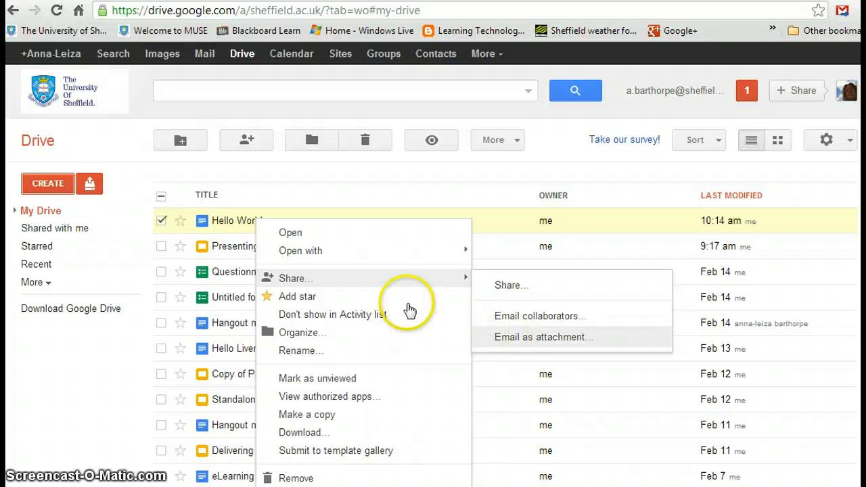
{"action": "mouse_move", "coordinate": [280, 303]}
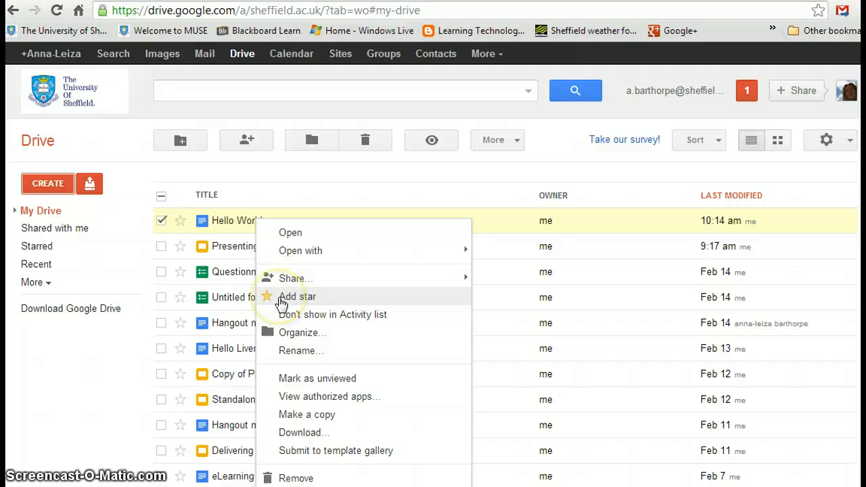
{"action": "left_click", "coordinate": [180, 220]}
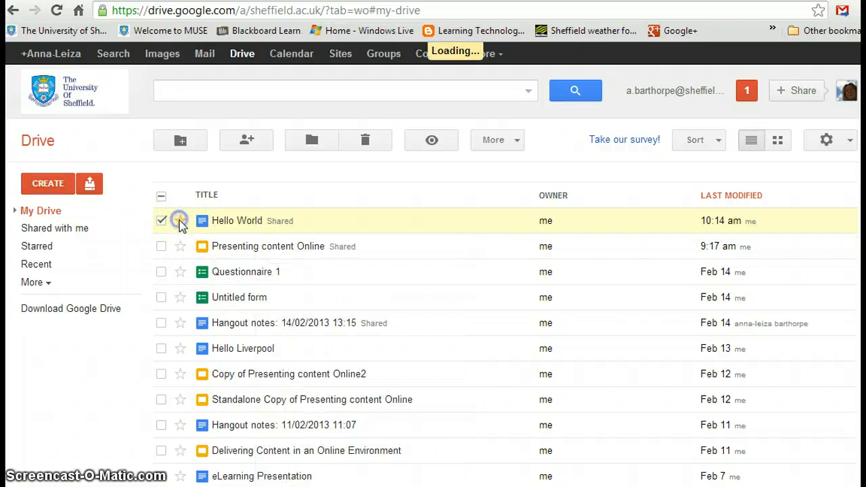
{"action": "left_click", "coordinate": [180, 221]}
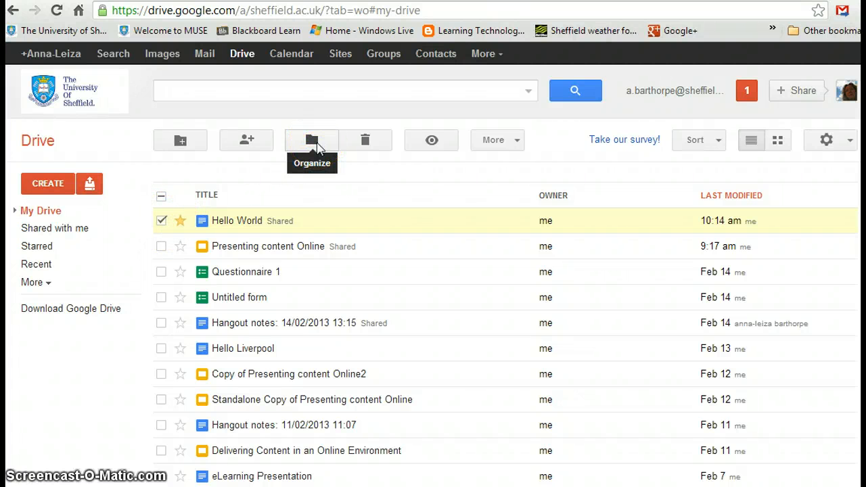
Create a folder named 'Hello' via Organize and move Hello World into it
{"action": "left_click", "coordinate": [312, 140]}
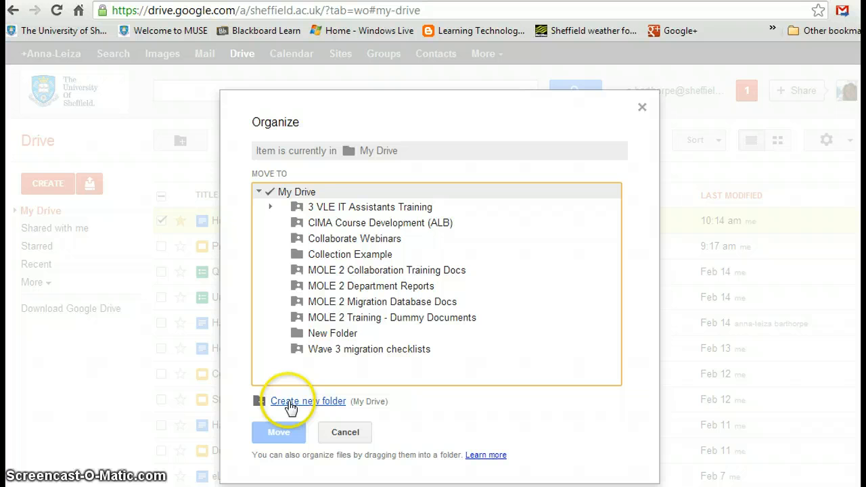
{"action": "left_click", "coordinate": [308, 401]}
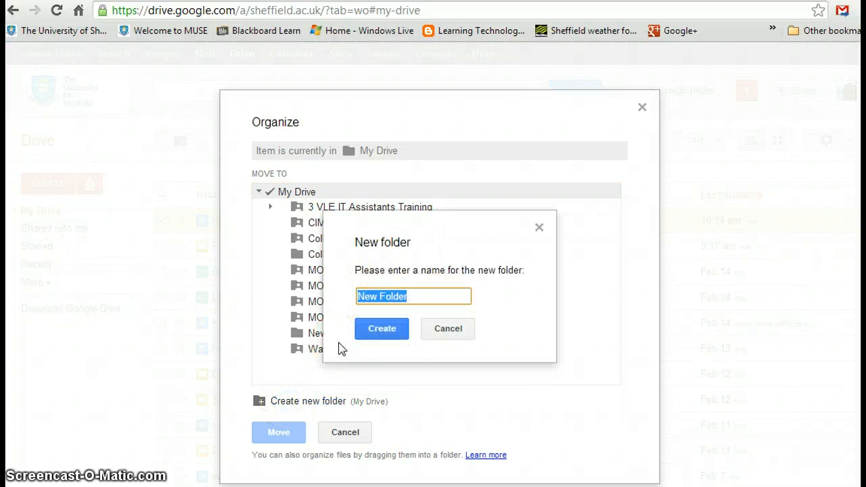
{"action": "type", "text": "Hell"}
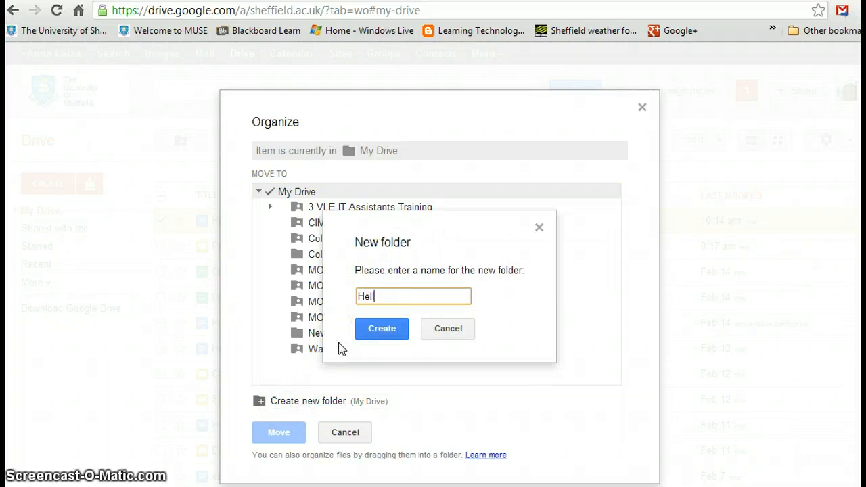
{"action": "left_click", "coordinate": [382, 329]}
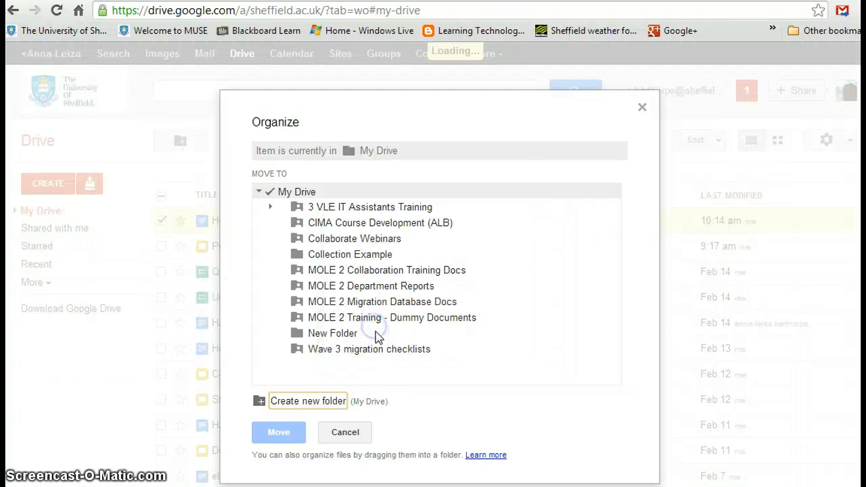
{"action": "left_click", "coordinate": [345, 432]}
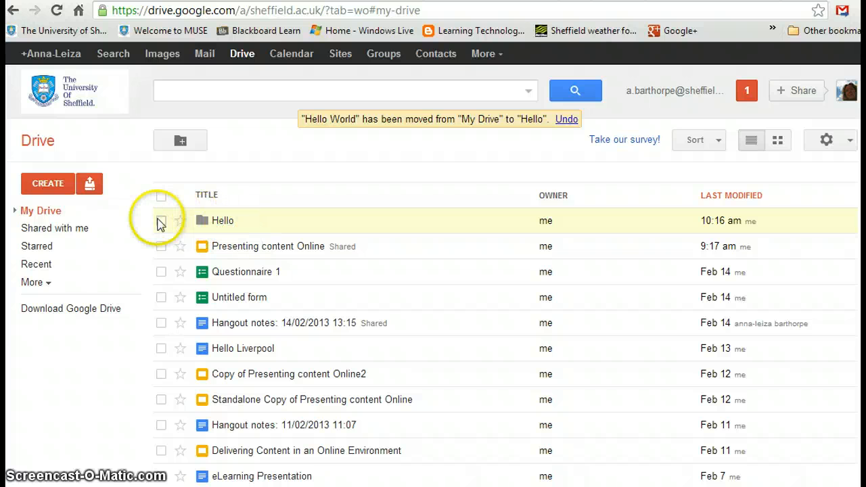
{"action": "mouse_move", "coordinate": [222, 221]}
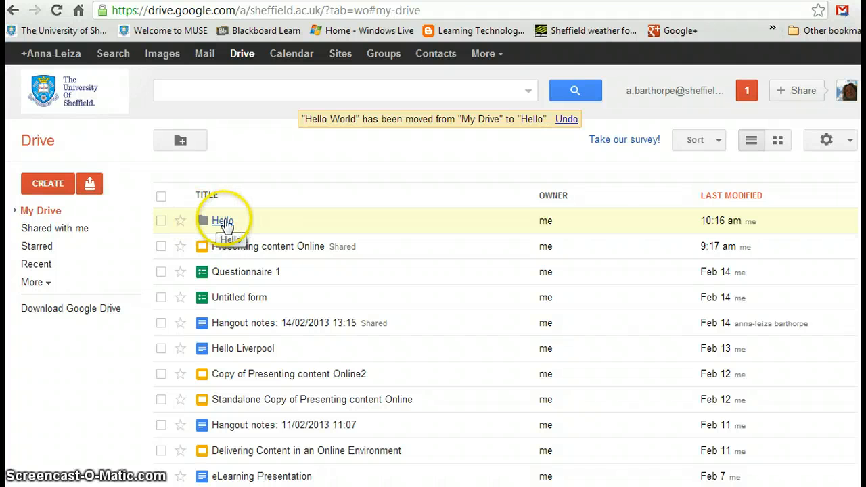
Right-click the Hello folder in Drive to show its actions, including Share
{"action": "right_click", "coordinate": [220, 221]}
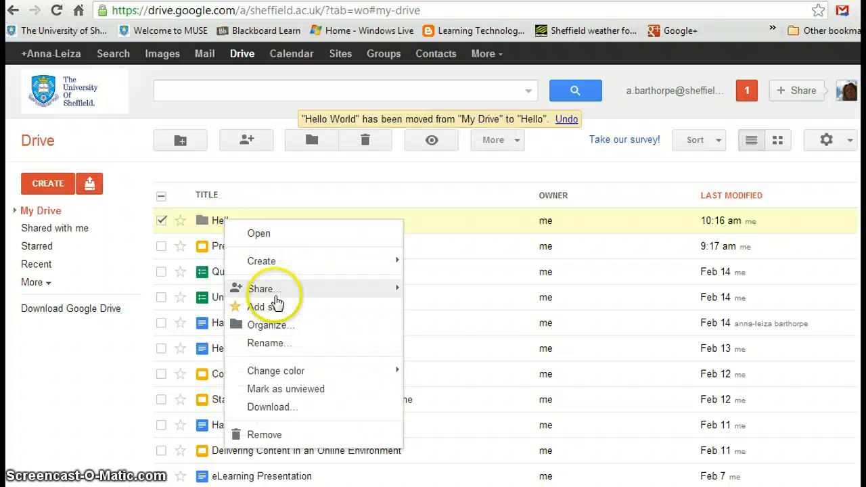
{"action": "mouse_move", "coordinate": [264, 289]}
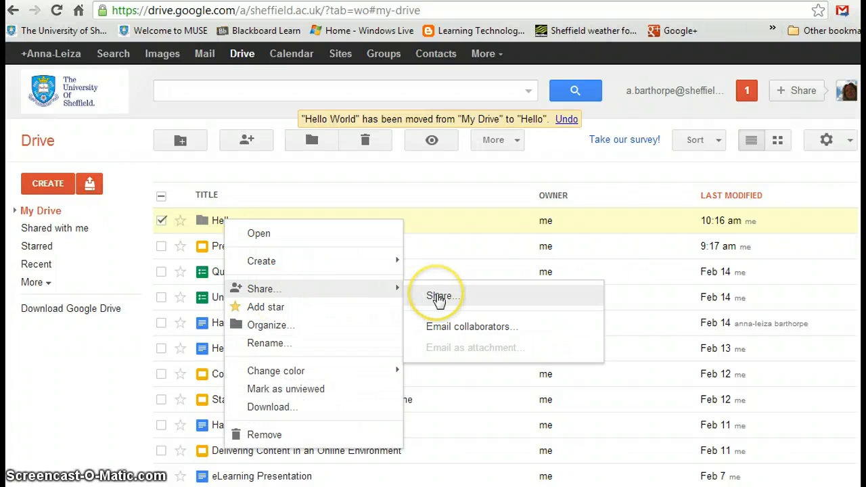